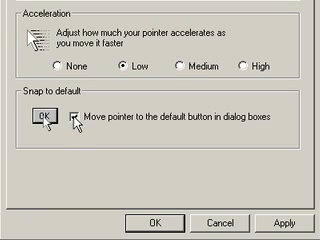
pyautogui.click(76, 122)
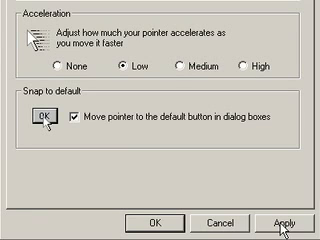
pyautogui.click(290, 220)
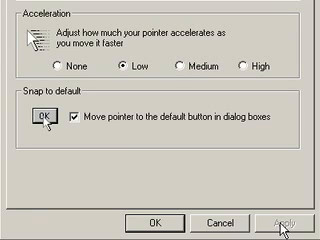